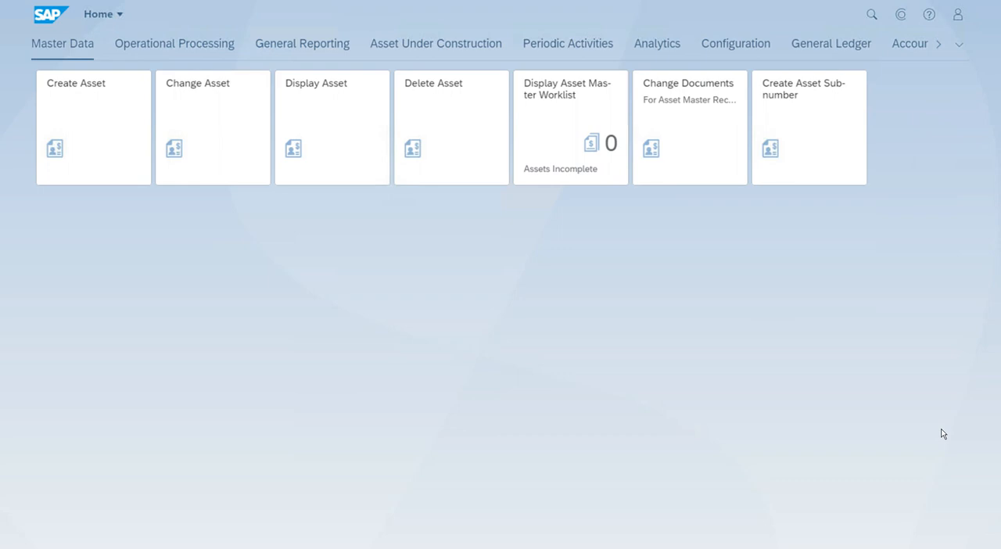
pyautogui.moveTo(516, 295)
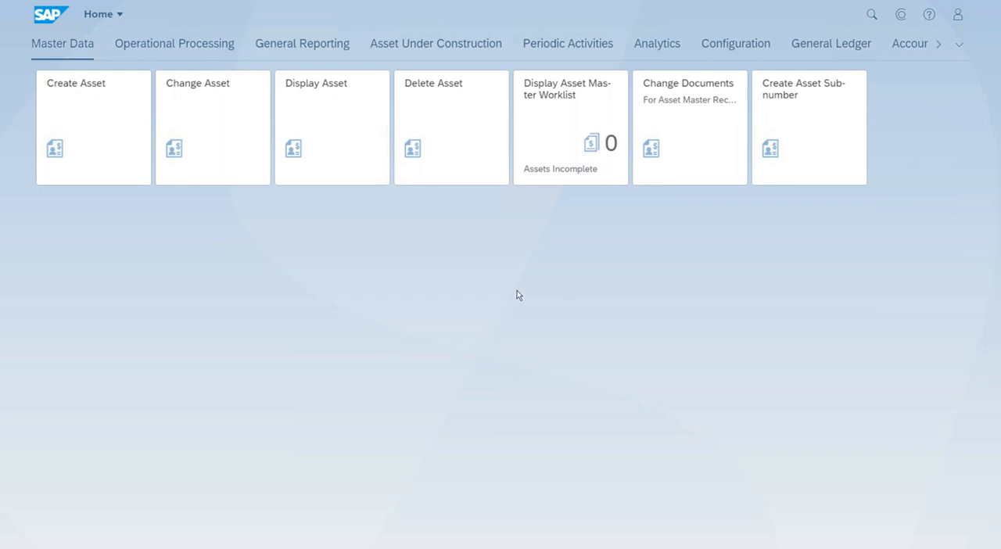
pyautogui.moveTo(215, 48)
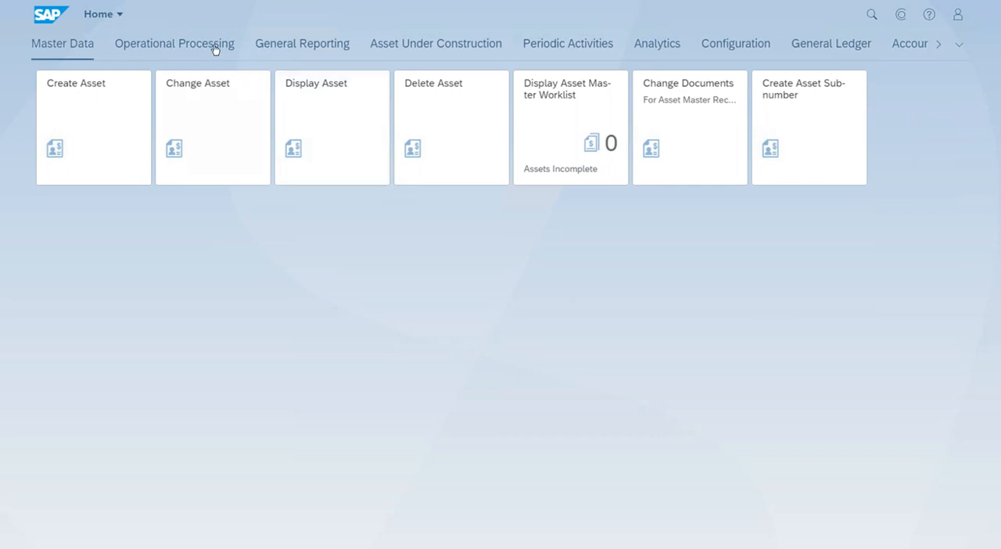
# Show the Operational Processing group of asset posting apps
pyautogui.click(174, 43)
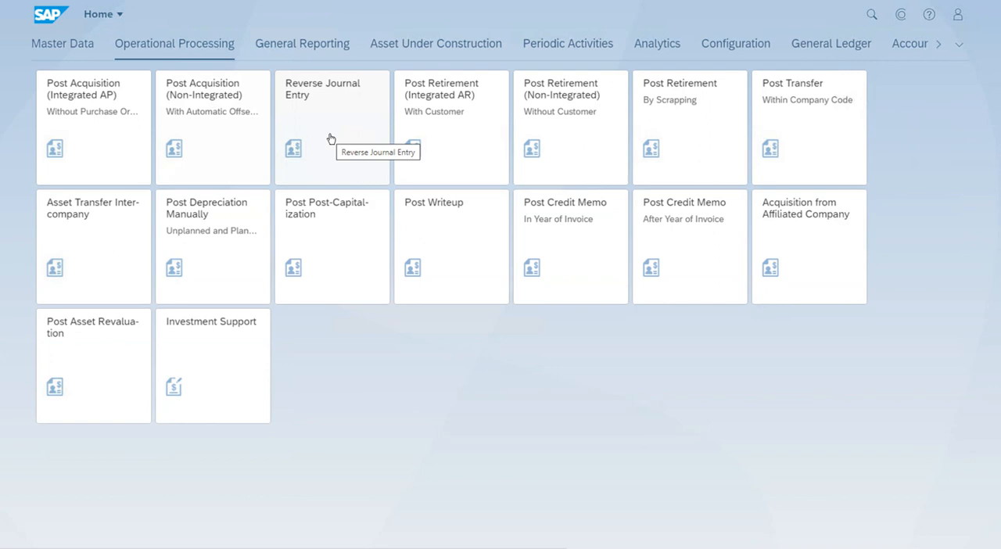
# Open Reverse Journal Entry and select asset 200010, company code TA15, fiscal year 2021
pyautogui.click(331, 127)
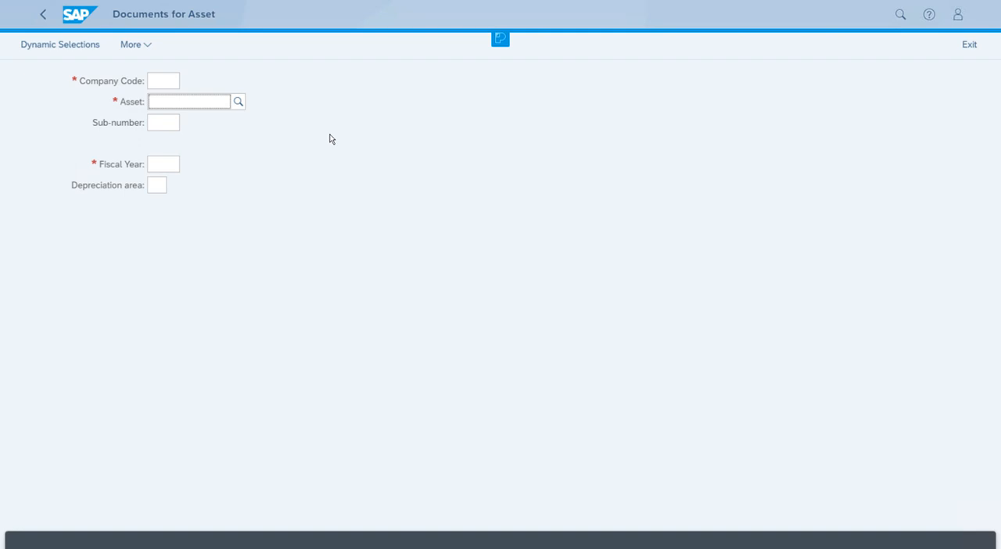
pyautogui.click(189, 102)
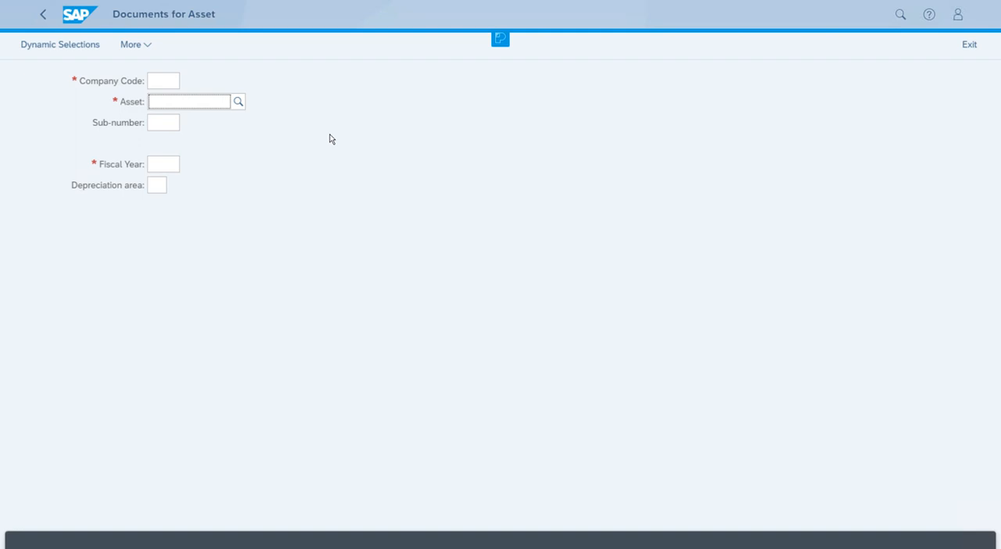
pyautogui.click(188, 102)
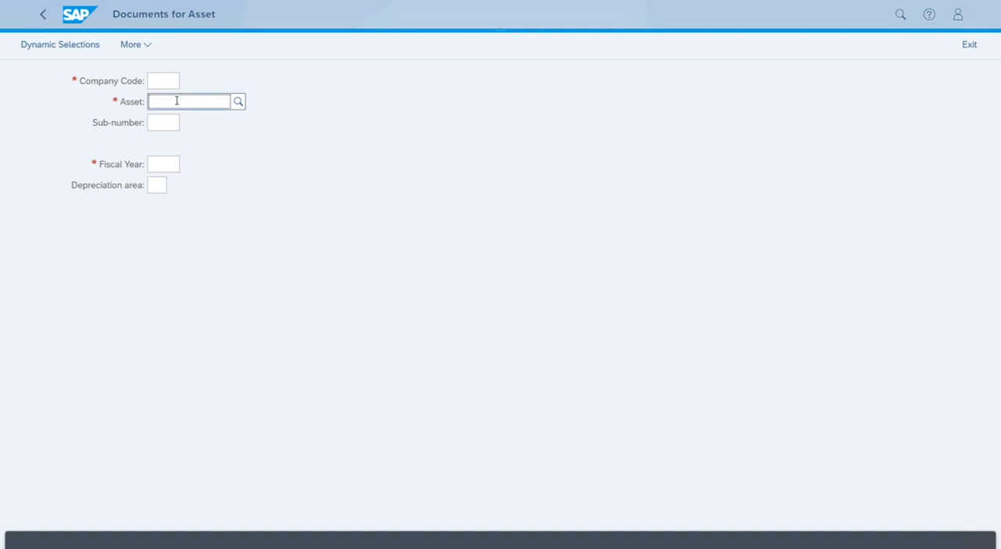
pyautogui.write('20001')
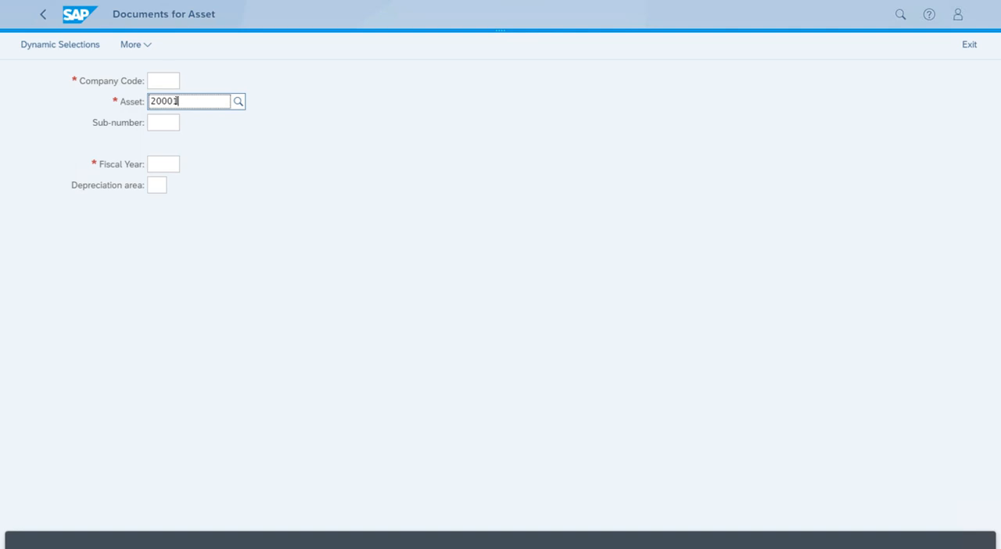
pyautogui.click(162, 81)
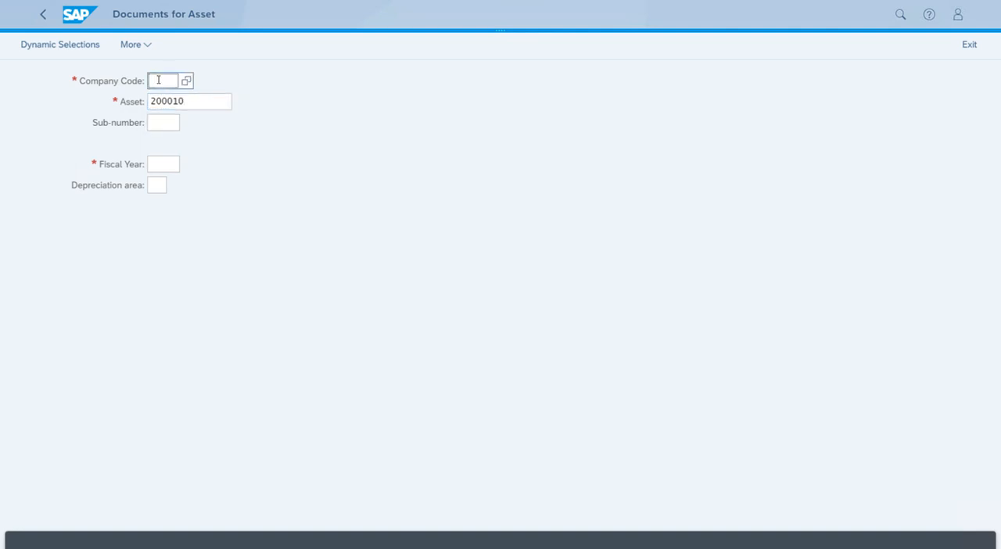
pyautogui.write('TA15')
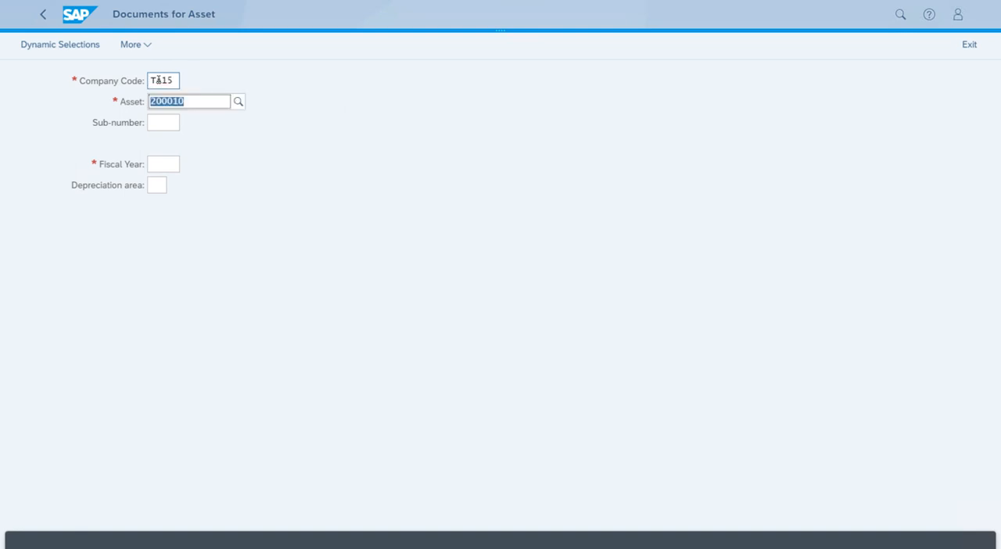
pyautogui.click(163, 164)
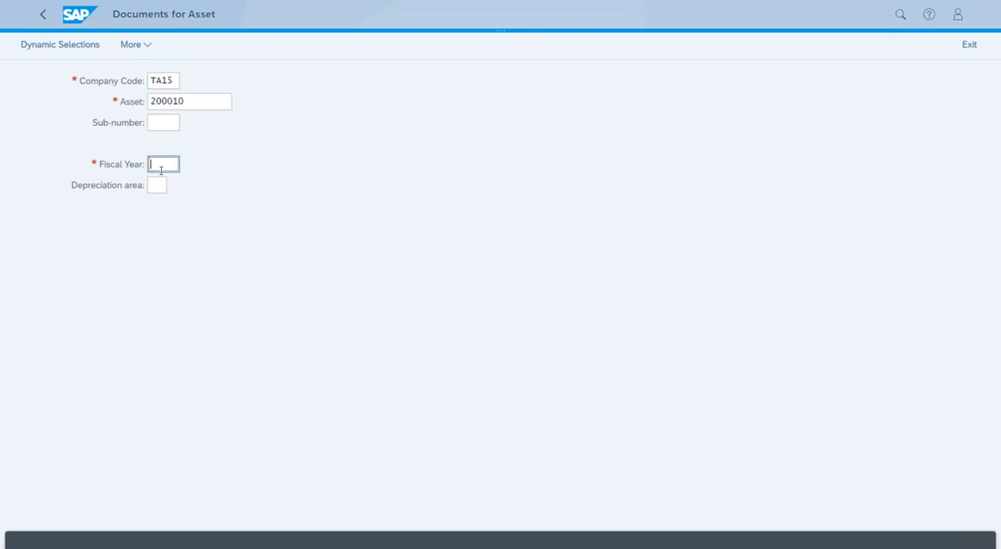
pyautogui.write('2021')
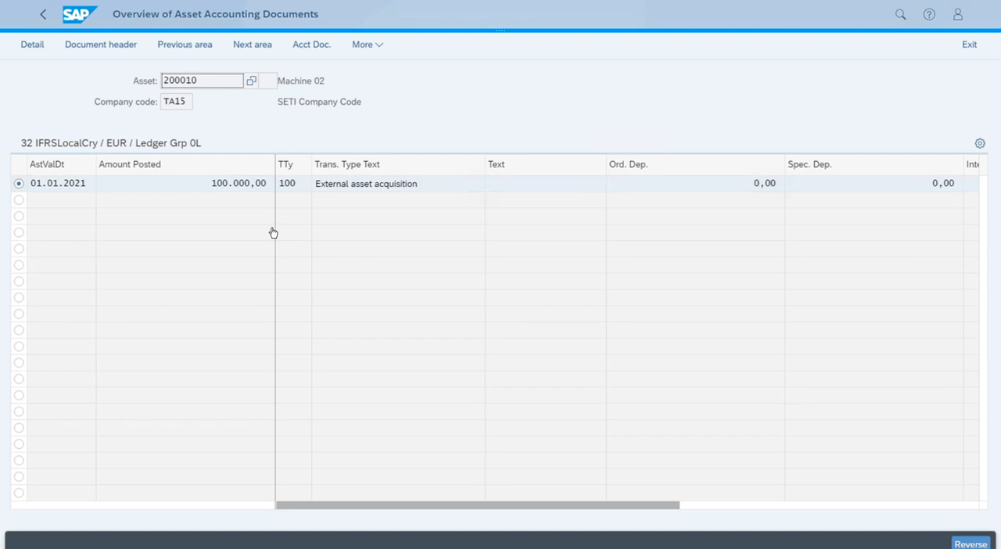
pyautogui.moveTo(443, 216)
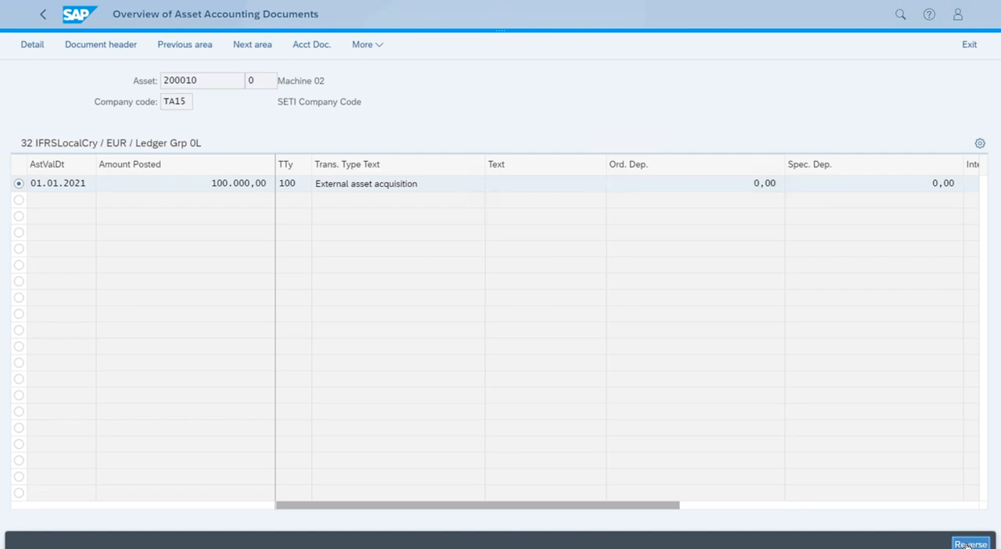
# Start reversing the 100.000,00 EUR external acquisition of asset 200010
pyautogui.click(971, 543)
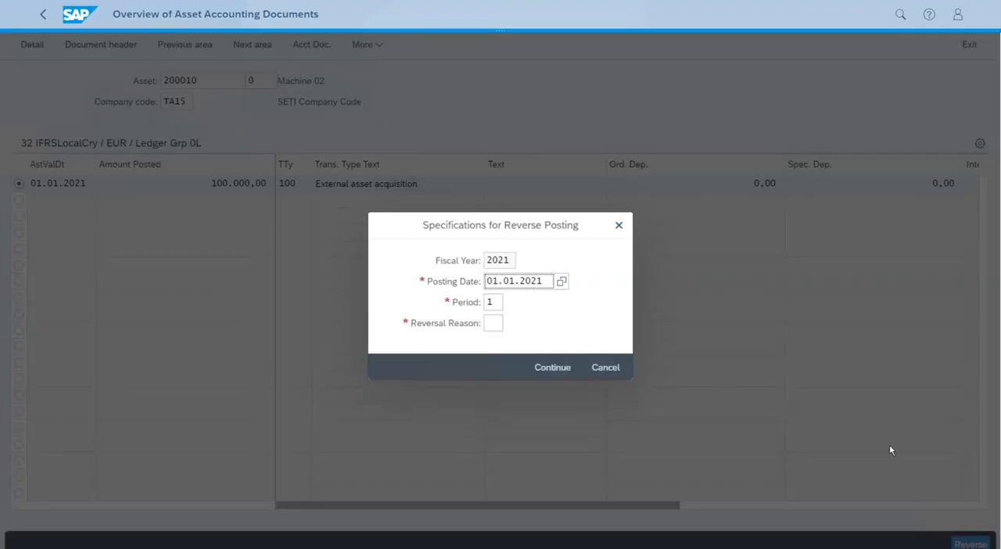
# Choose reversal reason 01 and continue to the reversal document preview
pyautogui.click(493, 323)
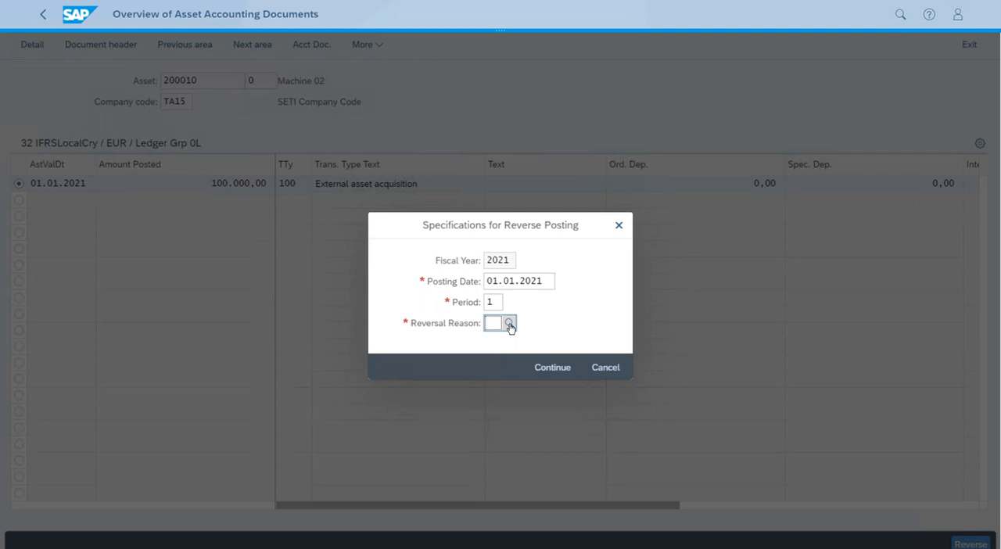
pyautogui.click(508, 323)
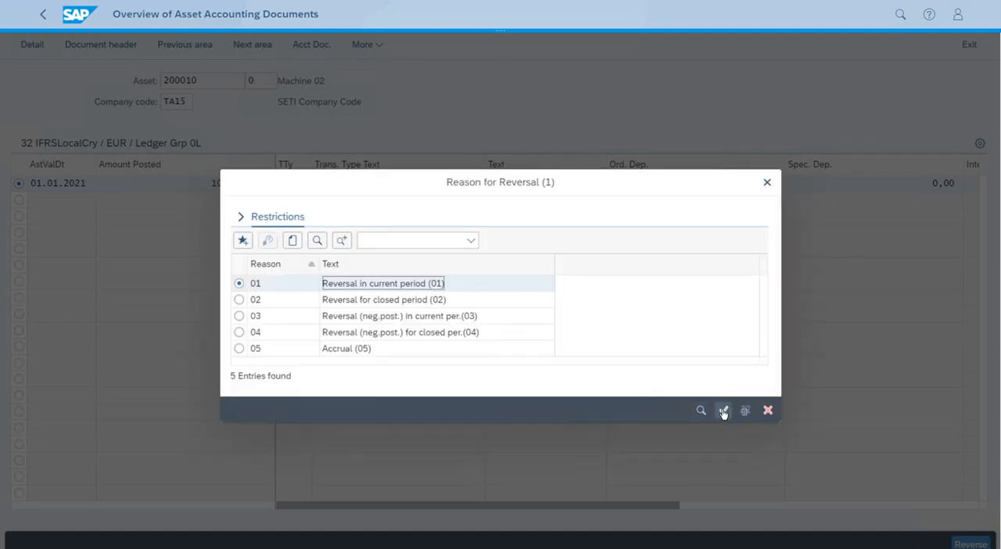
pyautogui.click(722, 410)
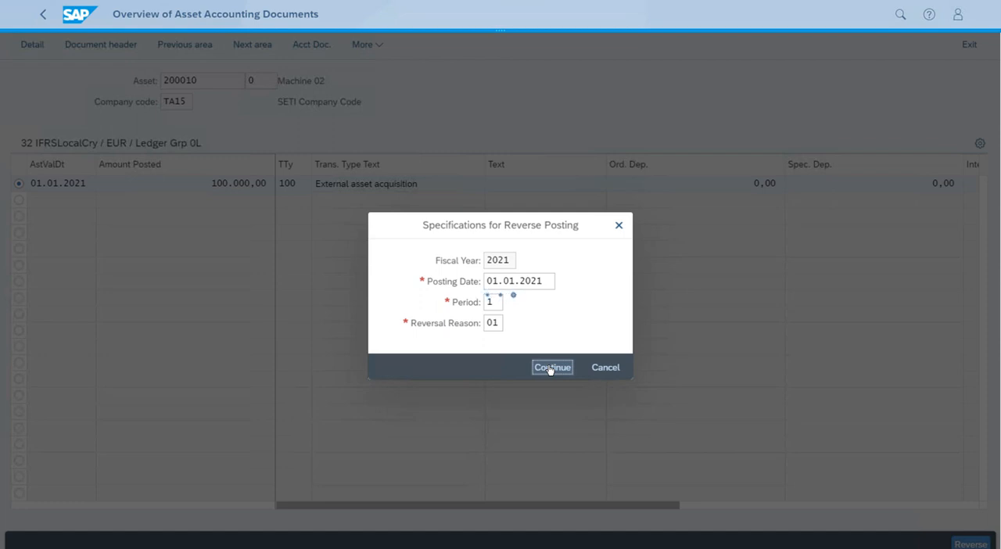
pyautogui.click(552, 367)
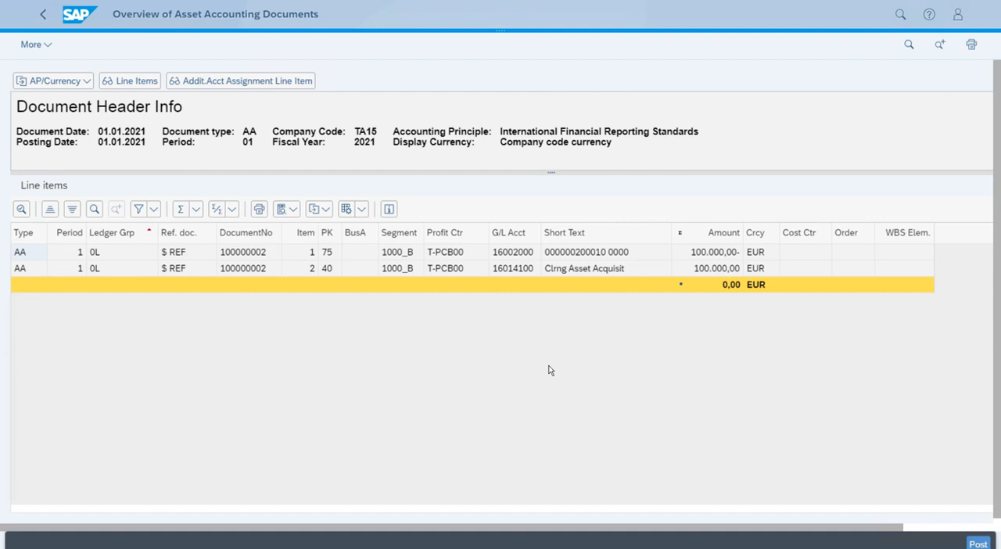
pyautogui.moveTo(243, 143)
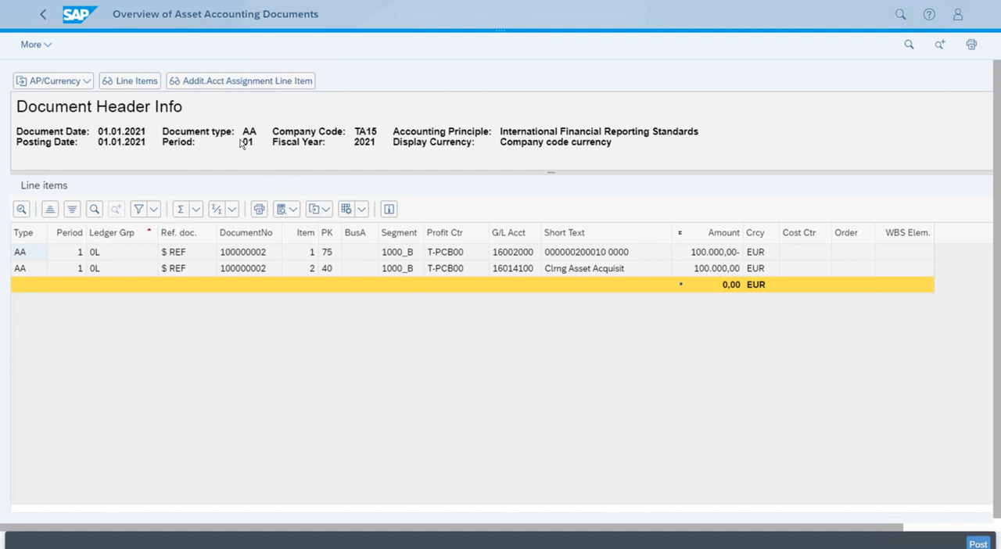
pyautogui.moveTo(537, 202)
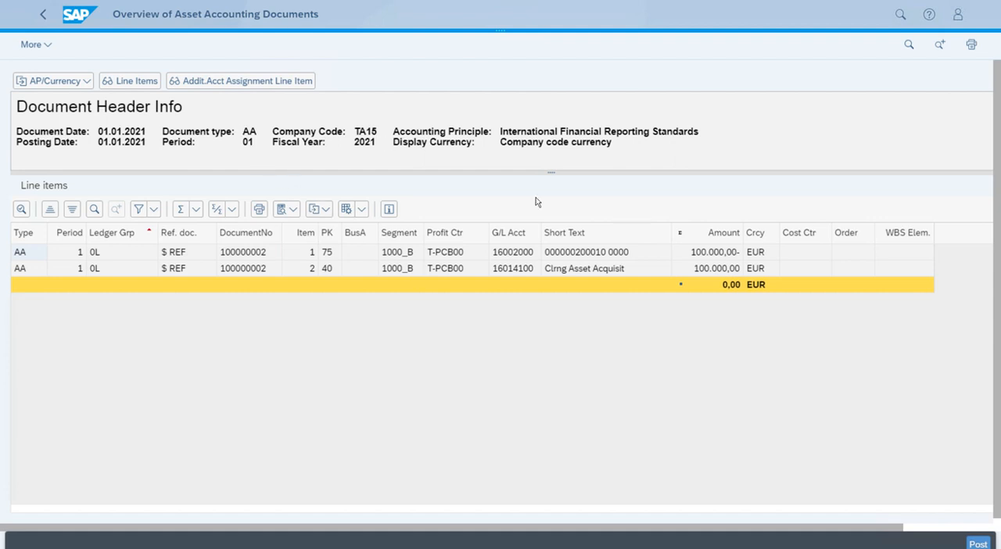
pyautogui.moveTo(600, 192)
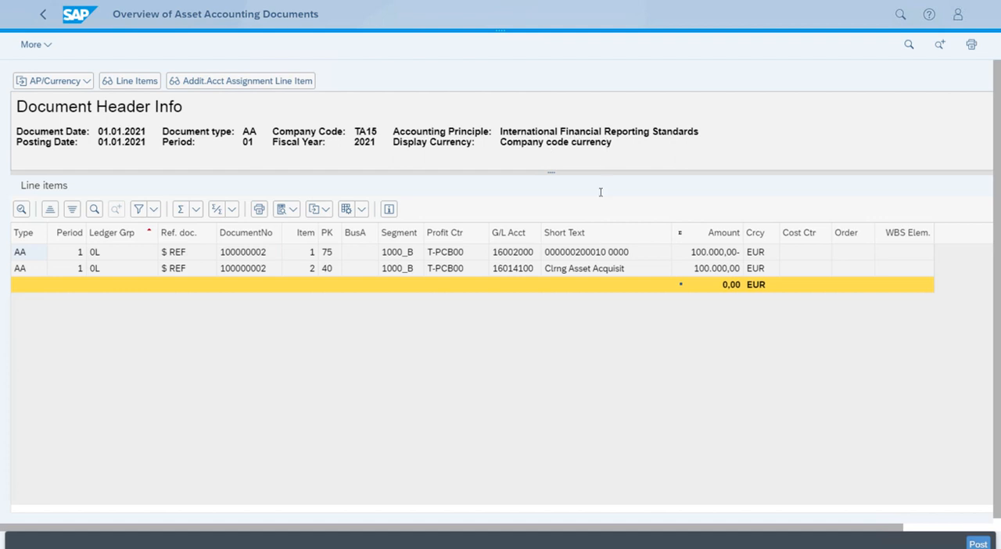
pyautogui.moveTo(575, 158)
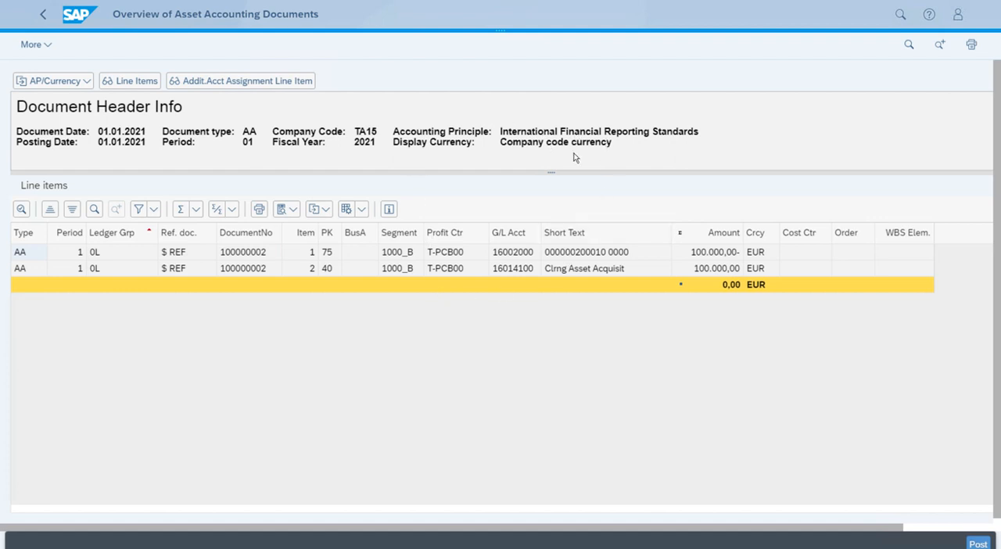
pyautogui.moveTo(526, 270)
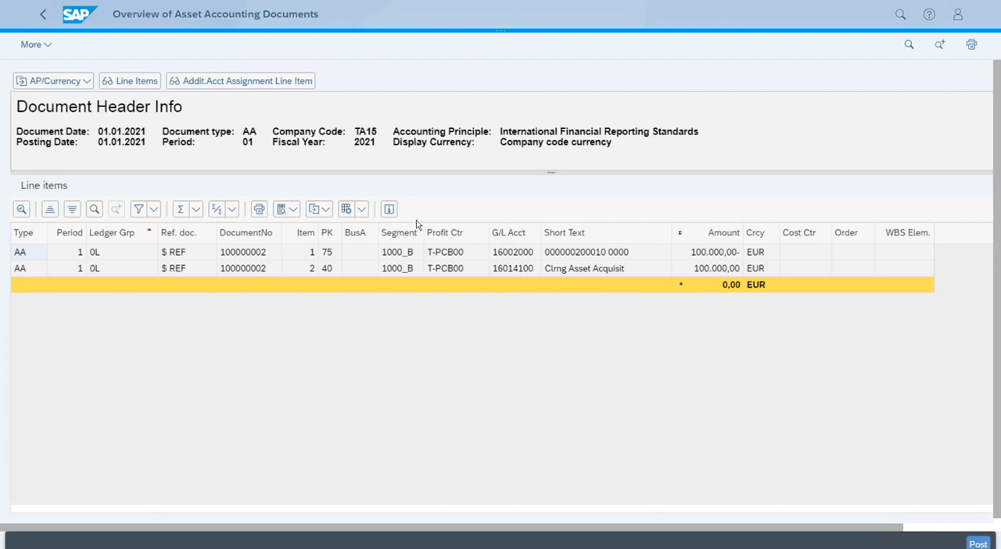
pyautogui.moveTo(709, 243)
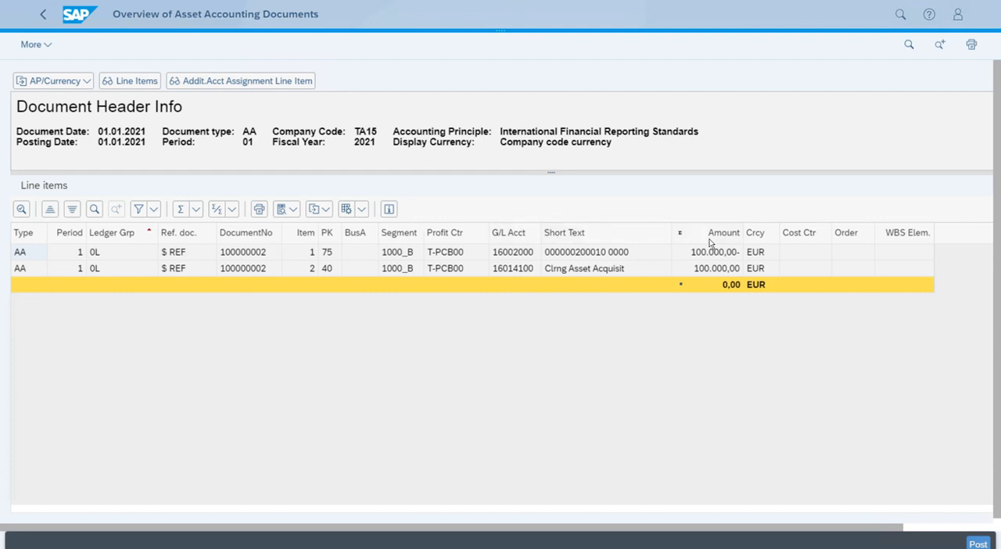
pyautogui.moveTo(615, 284)
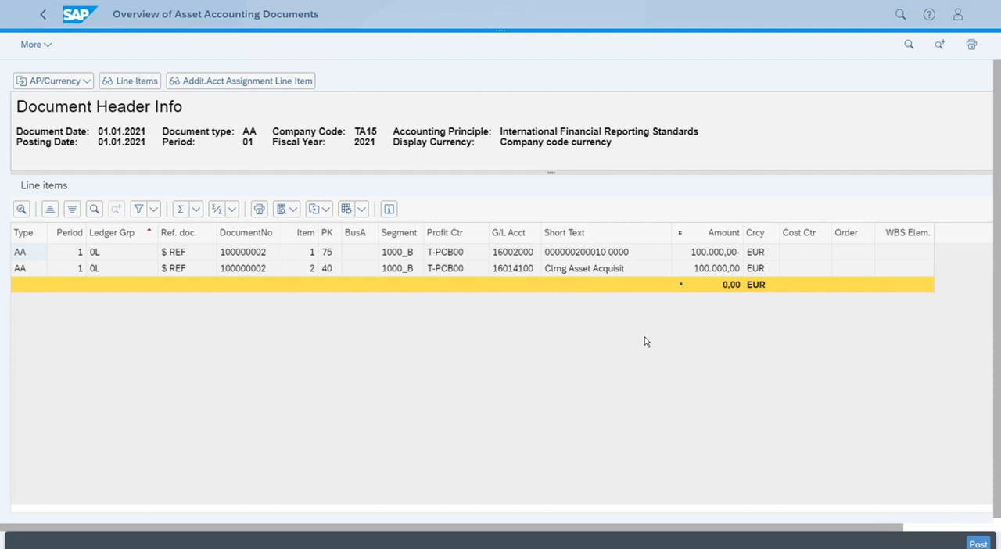
pyautogui.moveTo(857, 379)
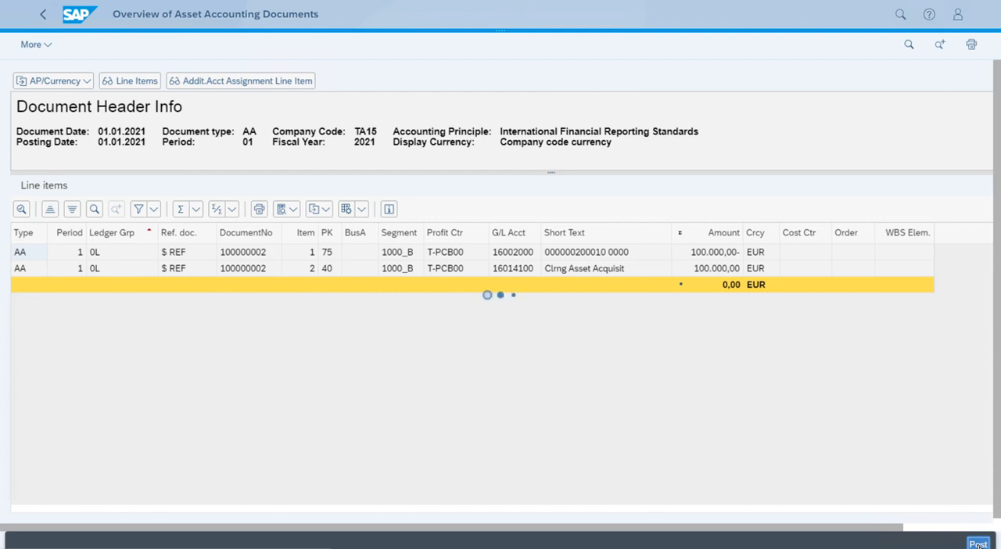
pyautogui.moveTo(719, 402)
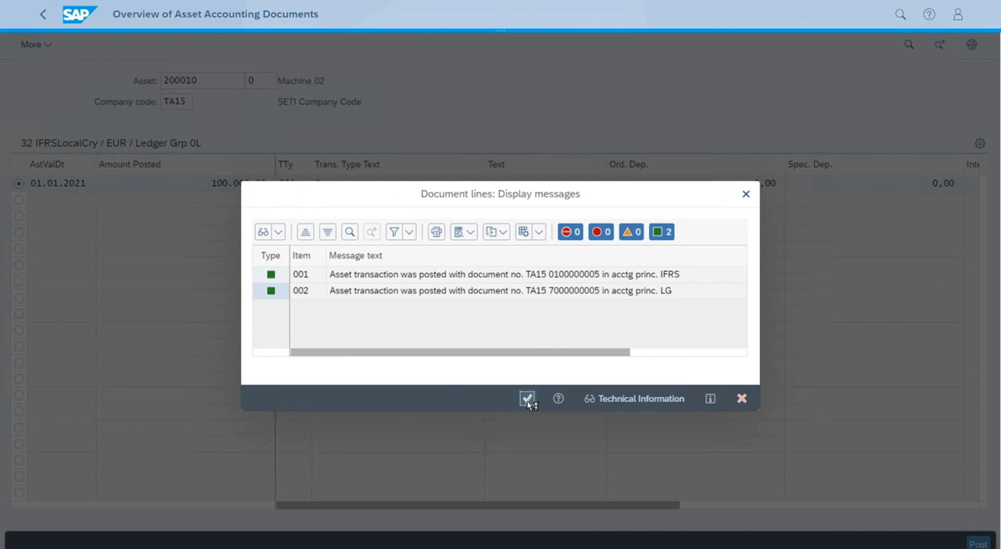
pyautogui.click(526, 398)
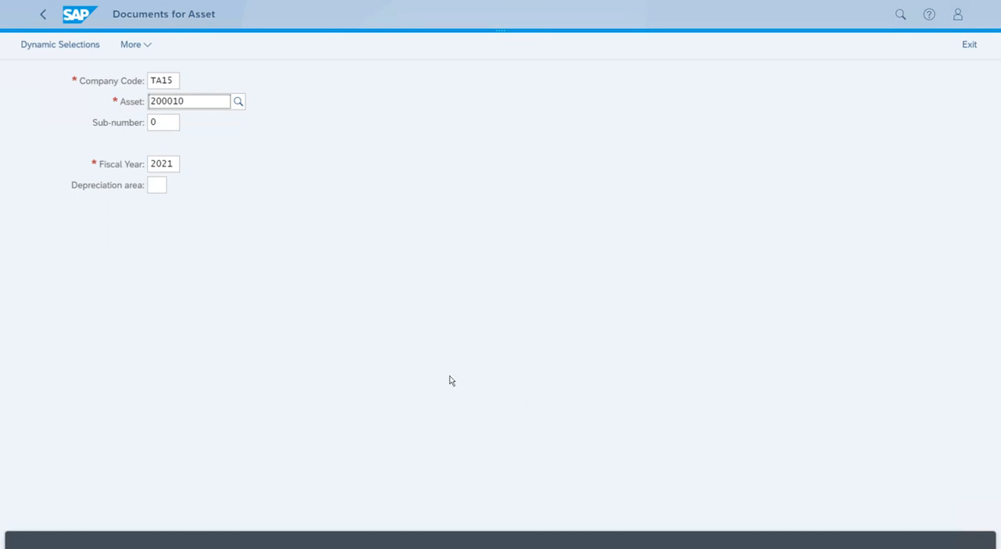
pyautogui.moveTo(529, 347)
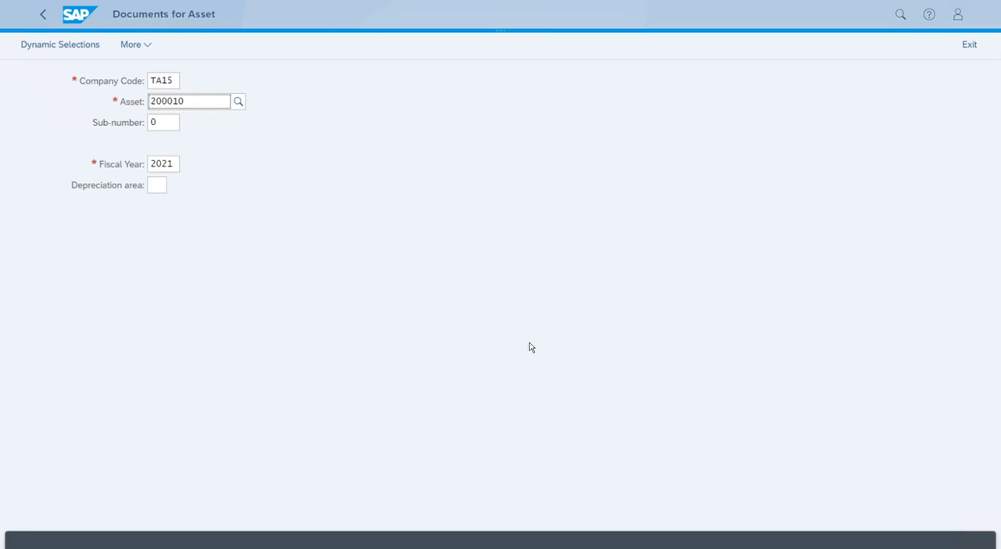
# Leave the Documents for Asset app, confirming the Leave site prompt
pyautogui.click(187, 101)
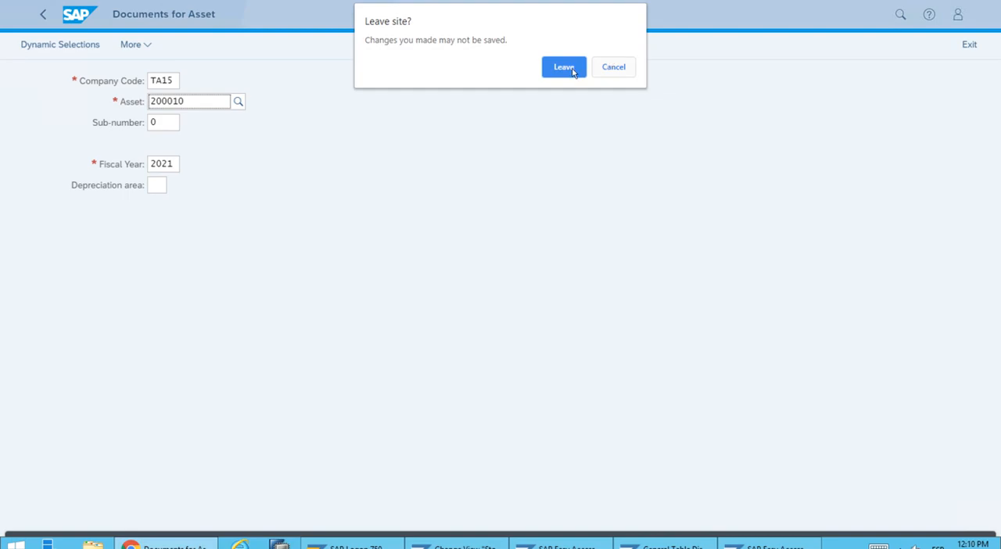
pyautogui.click(564, 66)
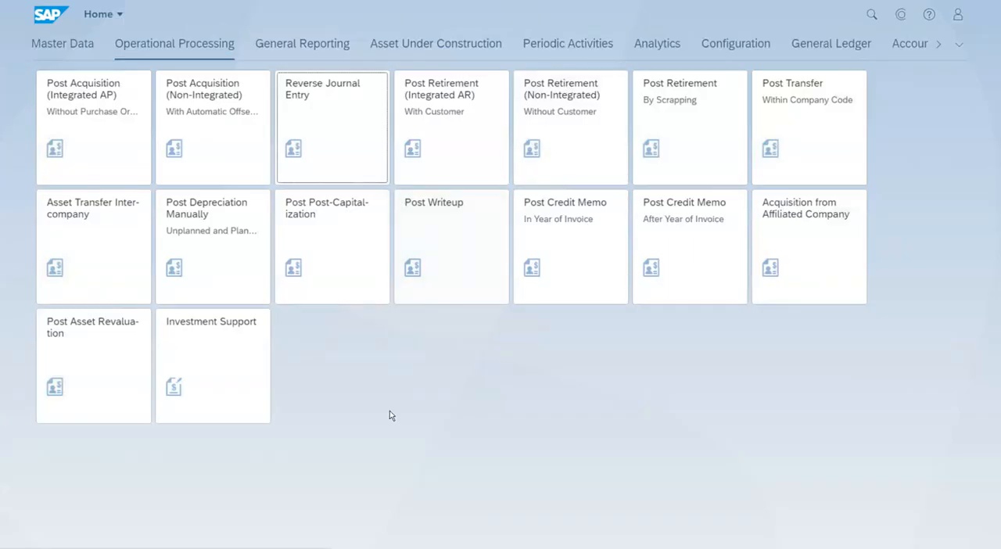